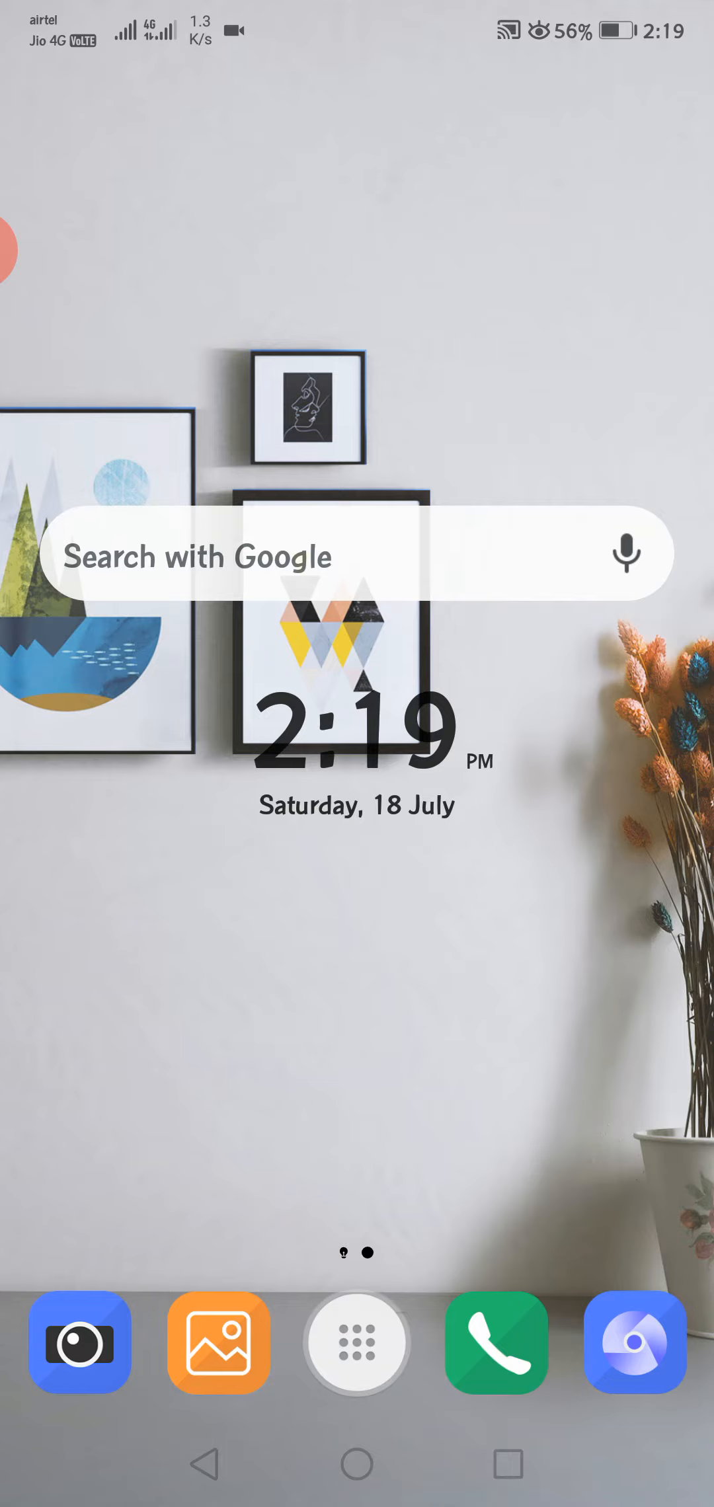
Launch WhatsApp from the launcher's app drawer
{"action": "left_click", "coordinate": [357, 1342]}
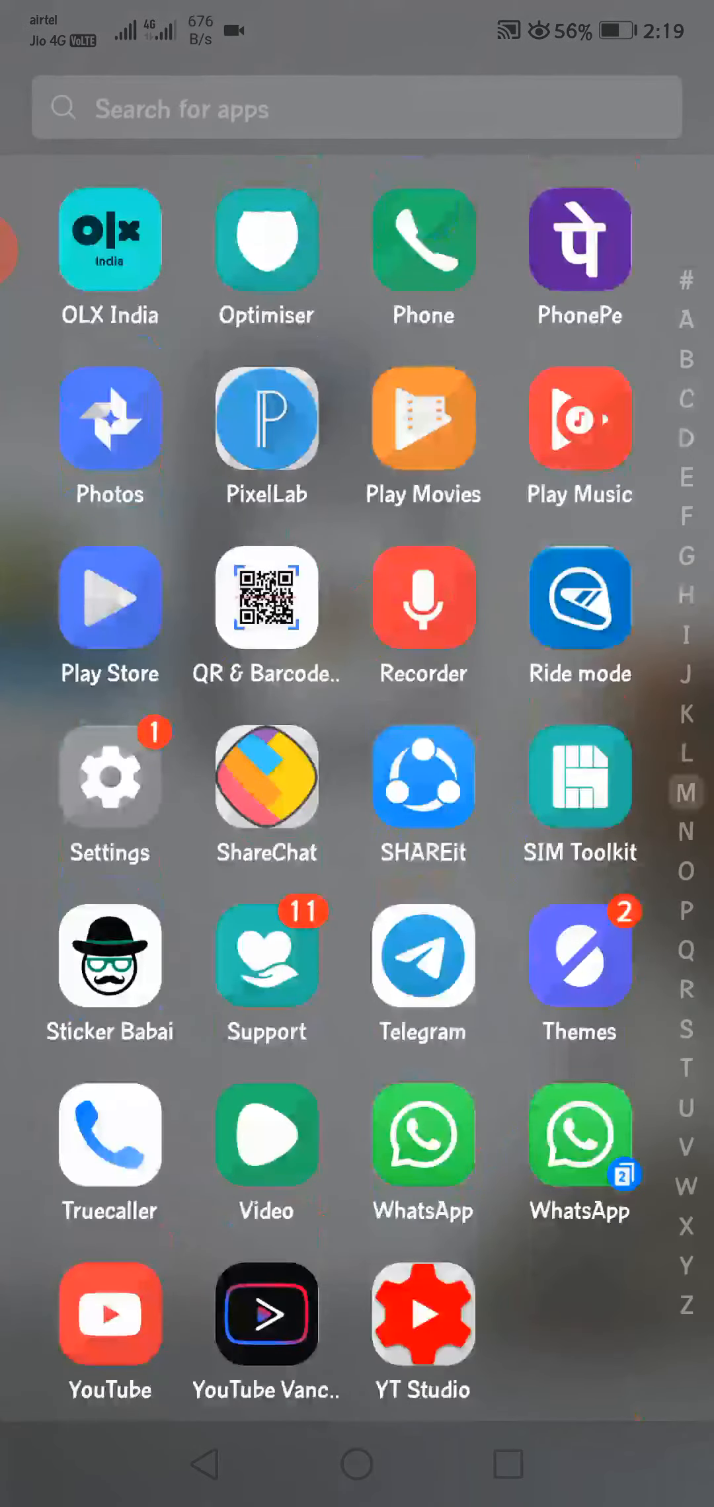
{"action": "left_click", "coordinate": [422, 1135]}
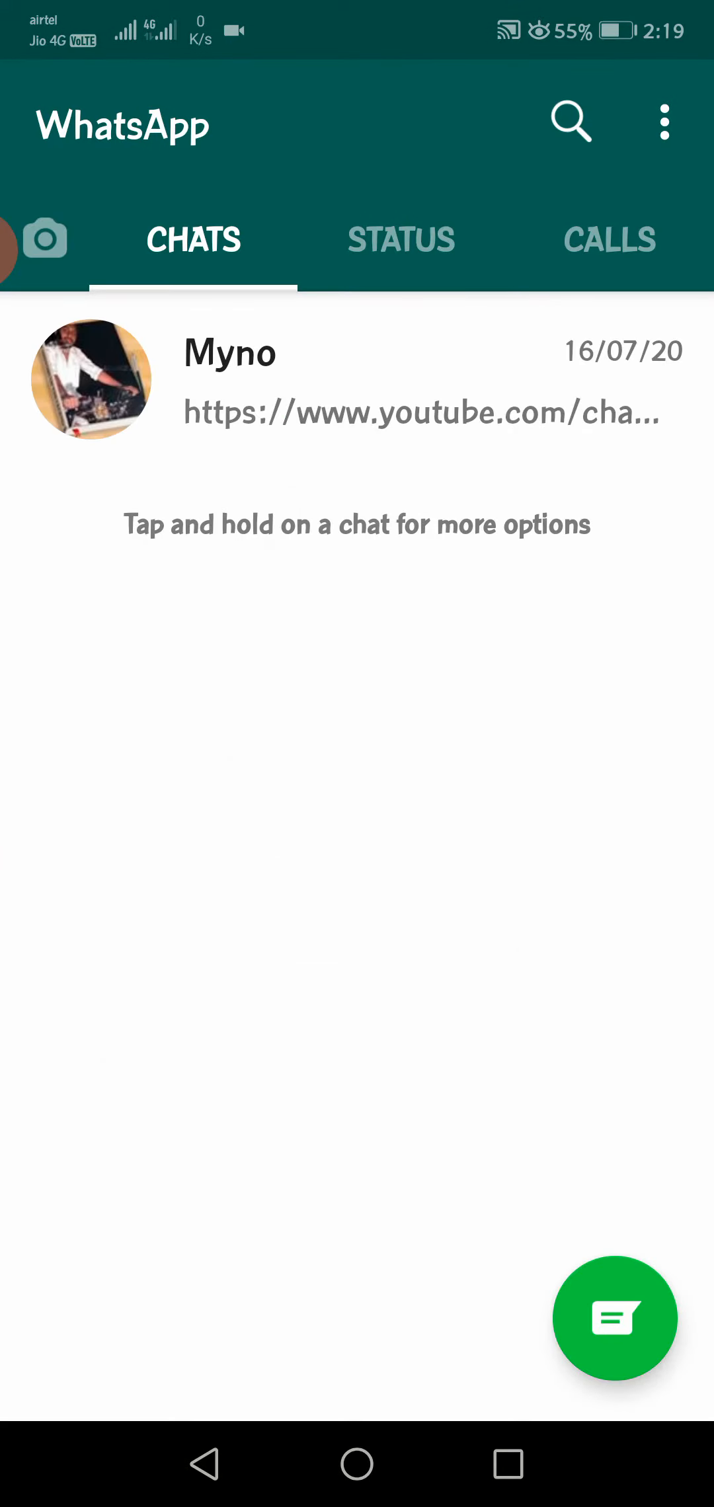
Go through Settings, Account and Privacy to the Fingerprint lock page
{"action": "left_click", "coordinate": [663, 123]}
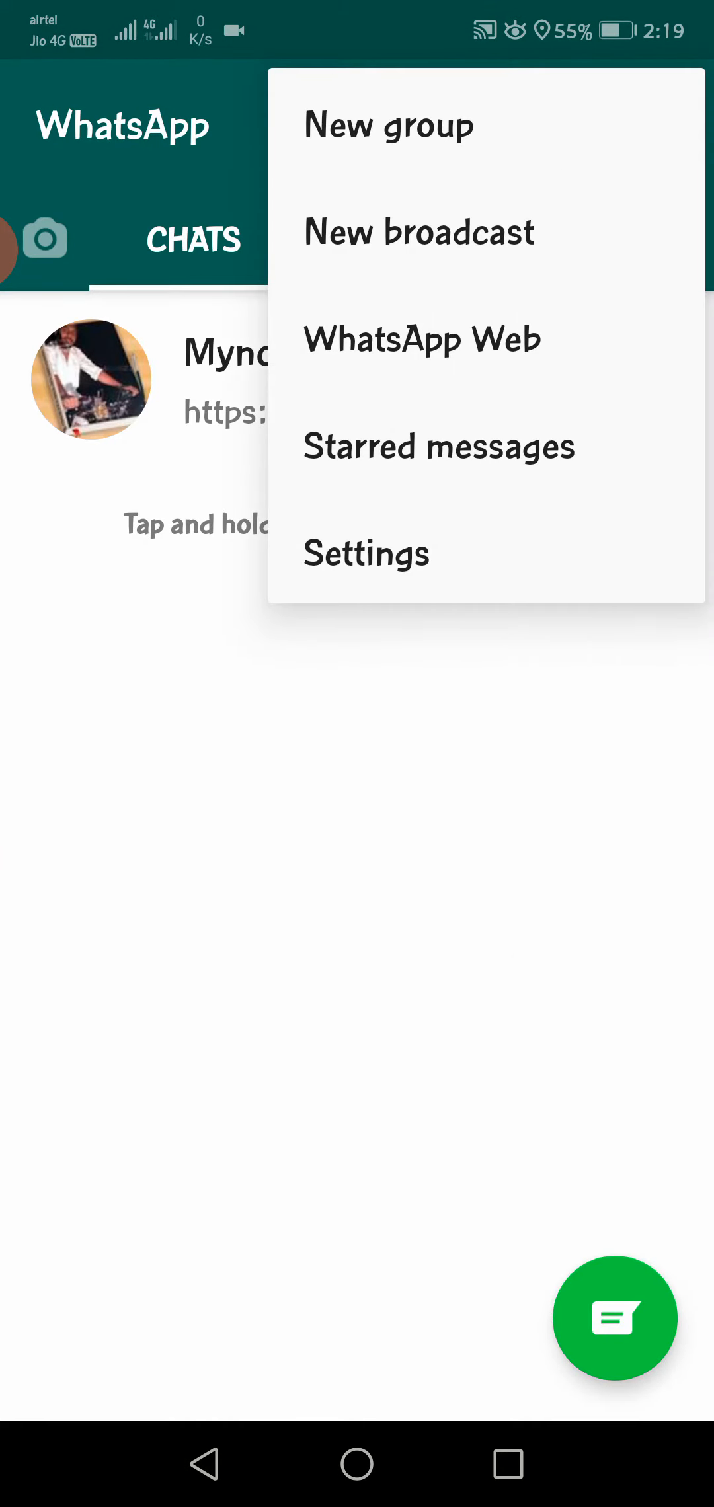
{"action": "left_click", "coordinate": [366, 552]}
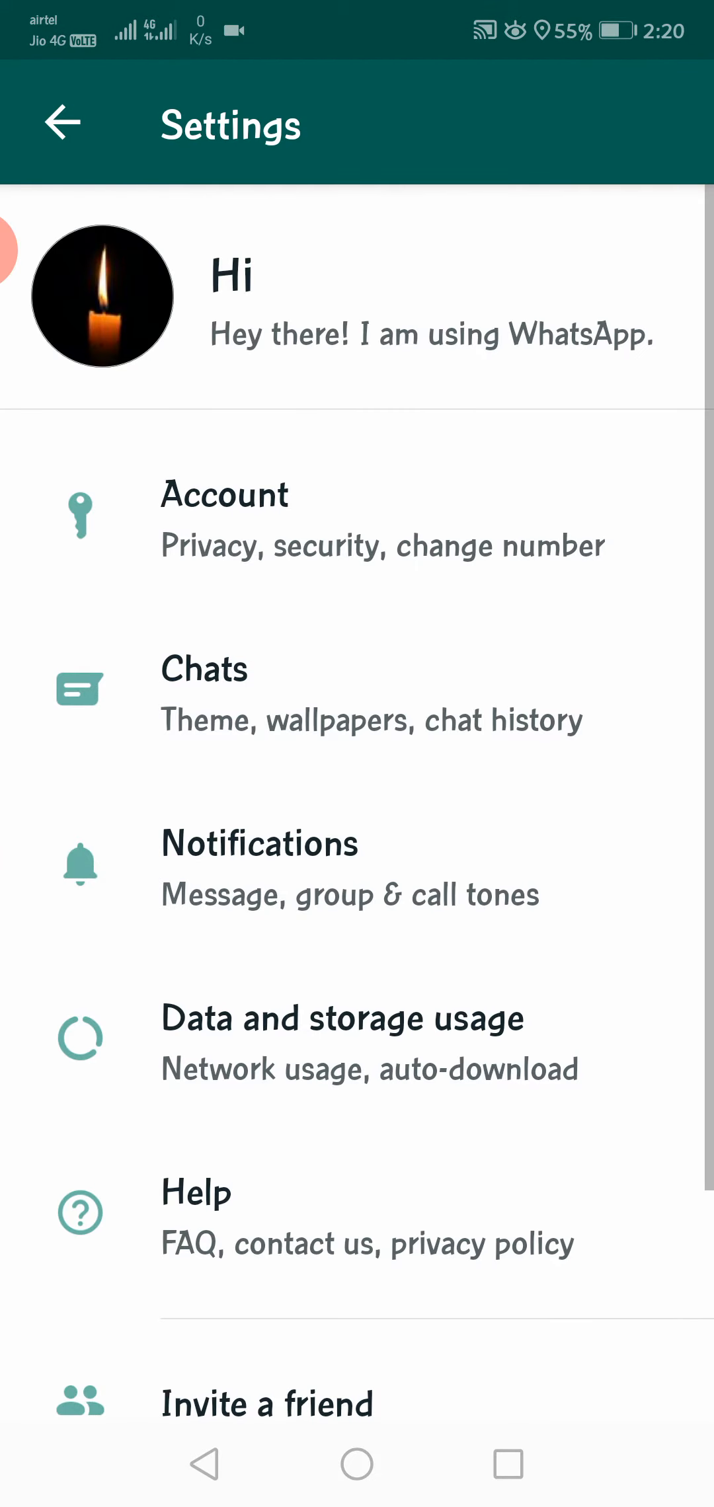
{"action": "left_click", "coordinate": [224, 519]}
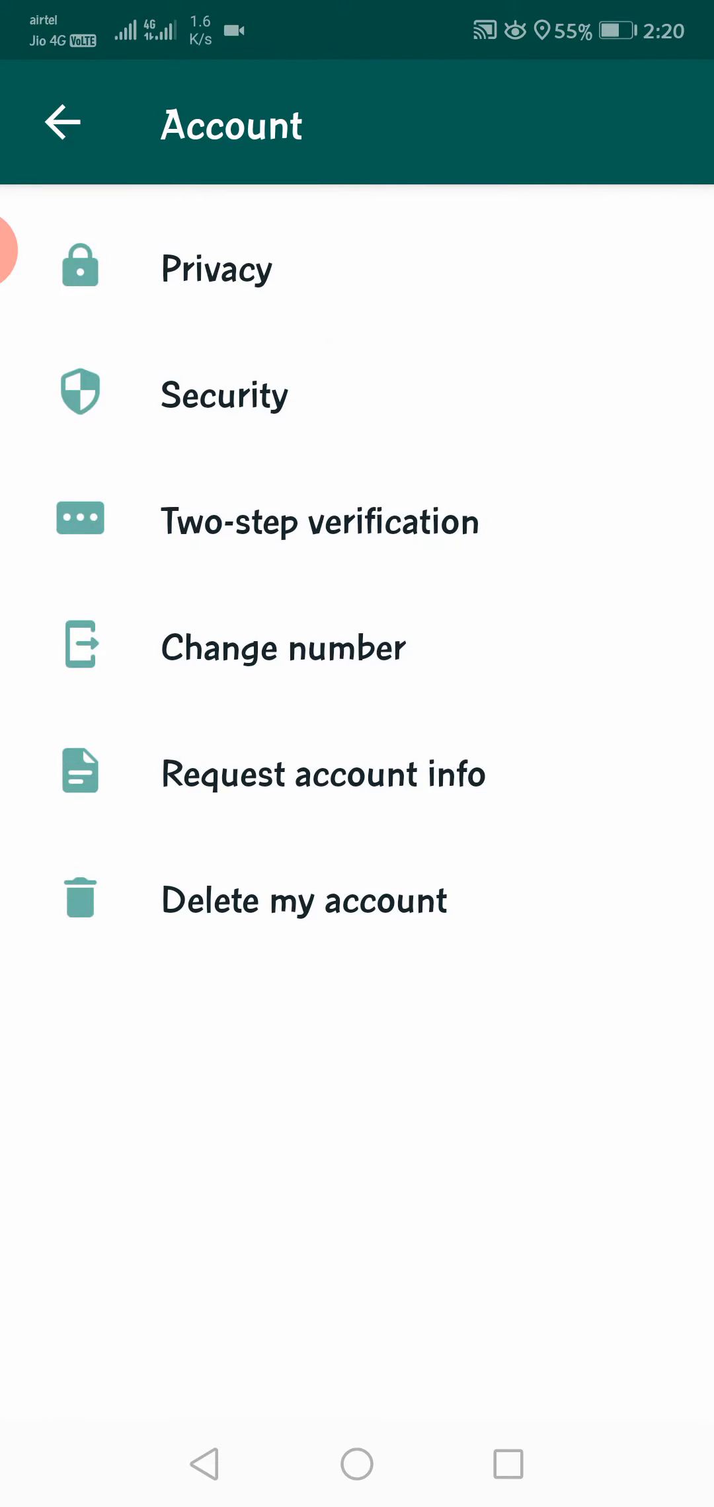
{"action": "left_click", "coordinate": [216, 267]}
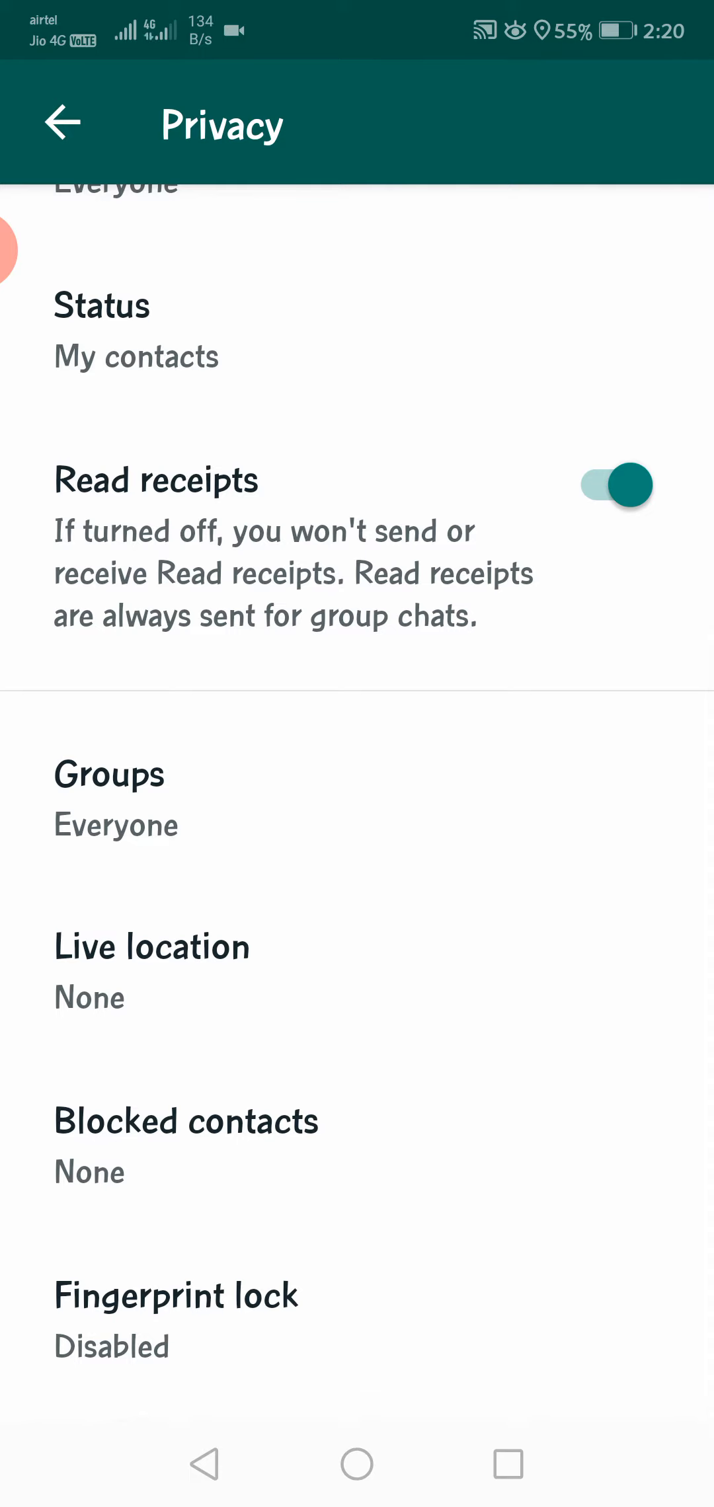
{"action": "left_click", "coordinate": [175, 1318]}
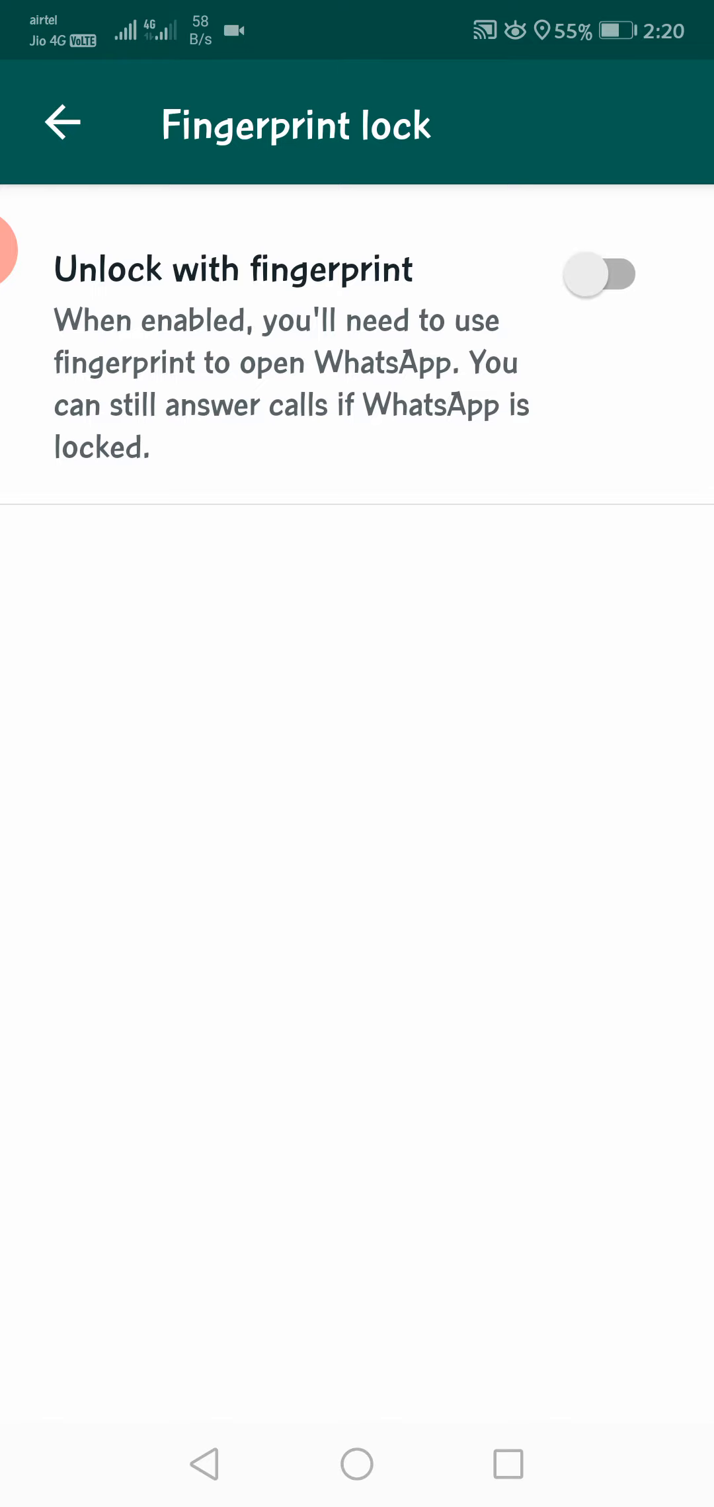
Enable Unlock with fingerprint and set automatic lock to Immediately
{"action": "left_click", "coordinate": [599, 274]}
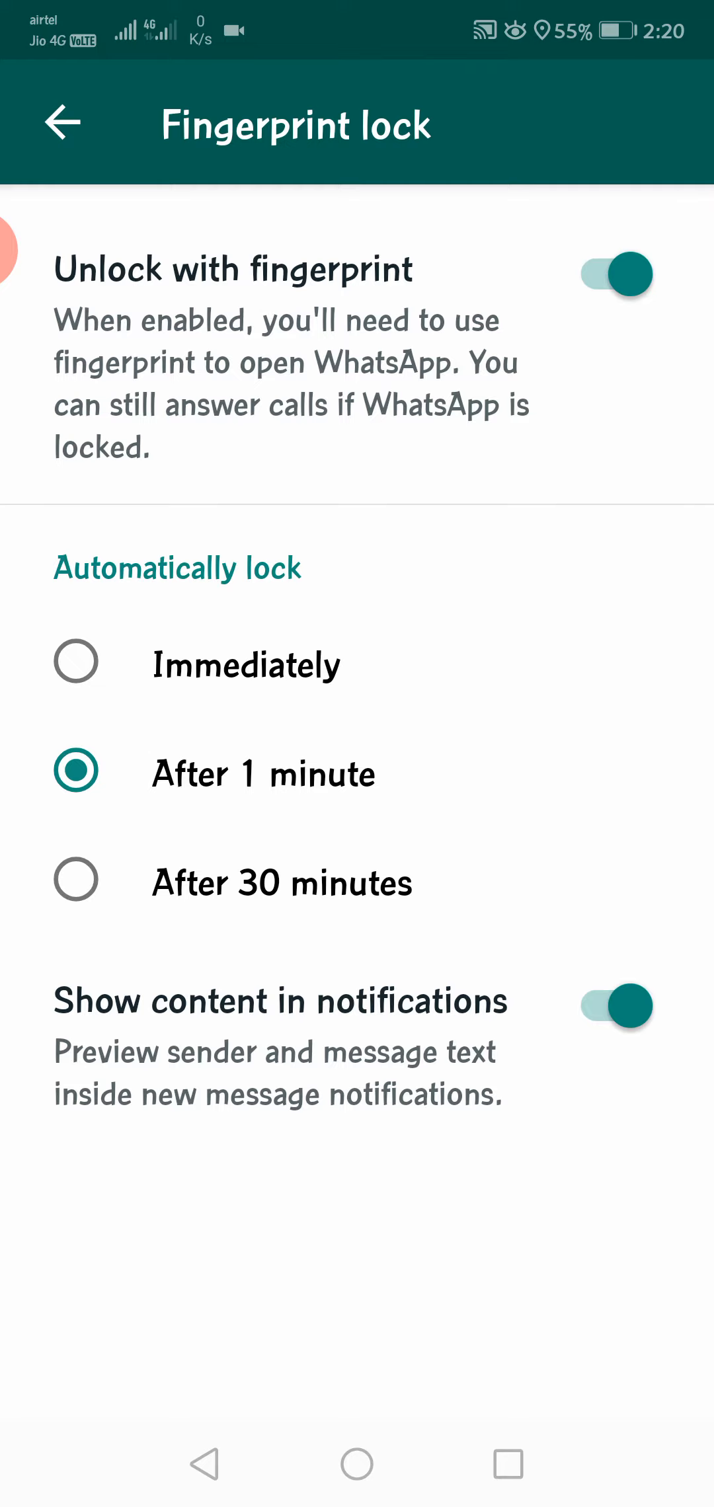
{"action": "left_click", "coordinate": [77, 663]}
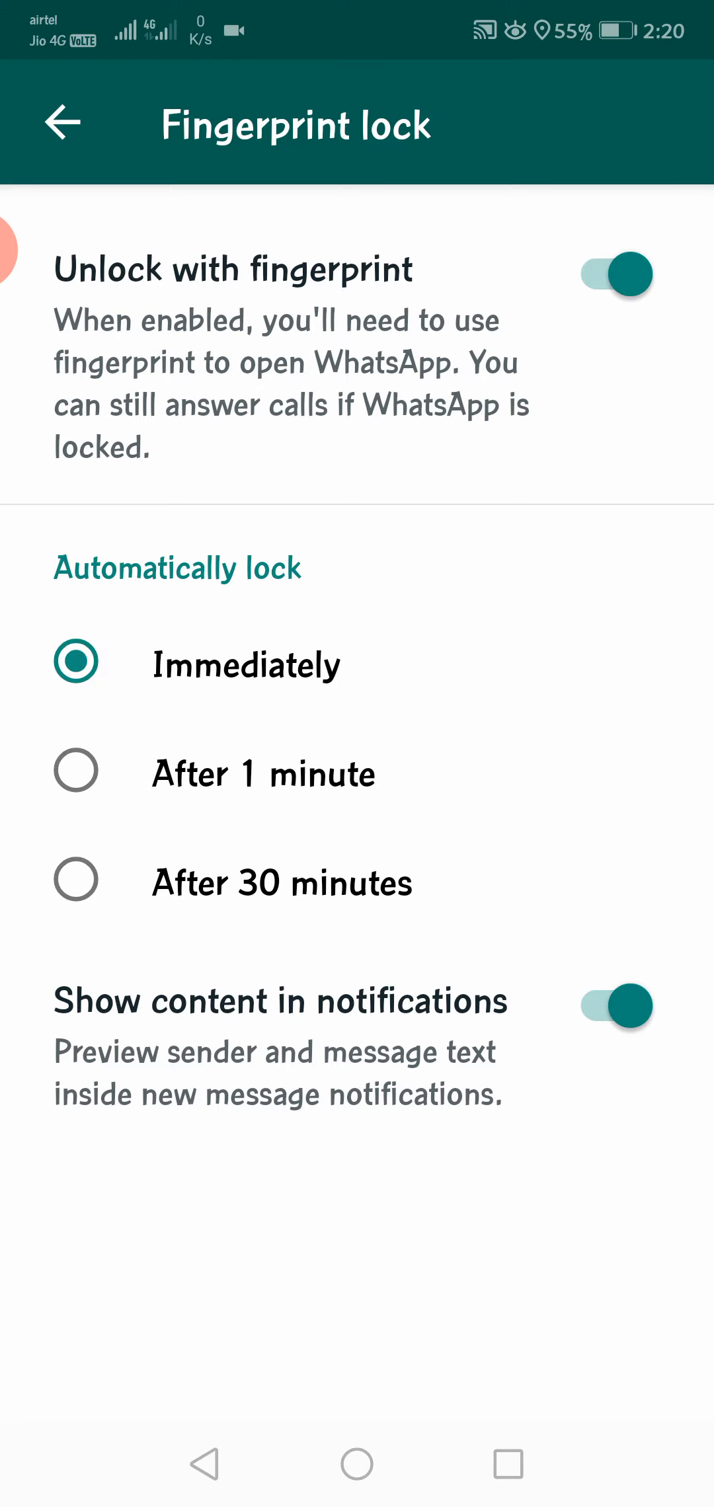
{"action": "left_click", "coordinate": [76, 772]}
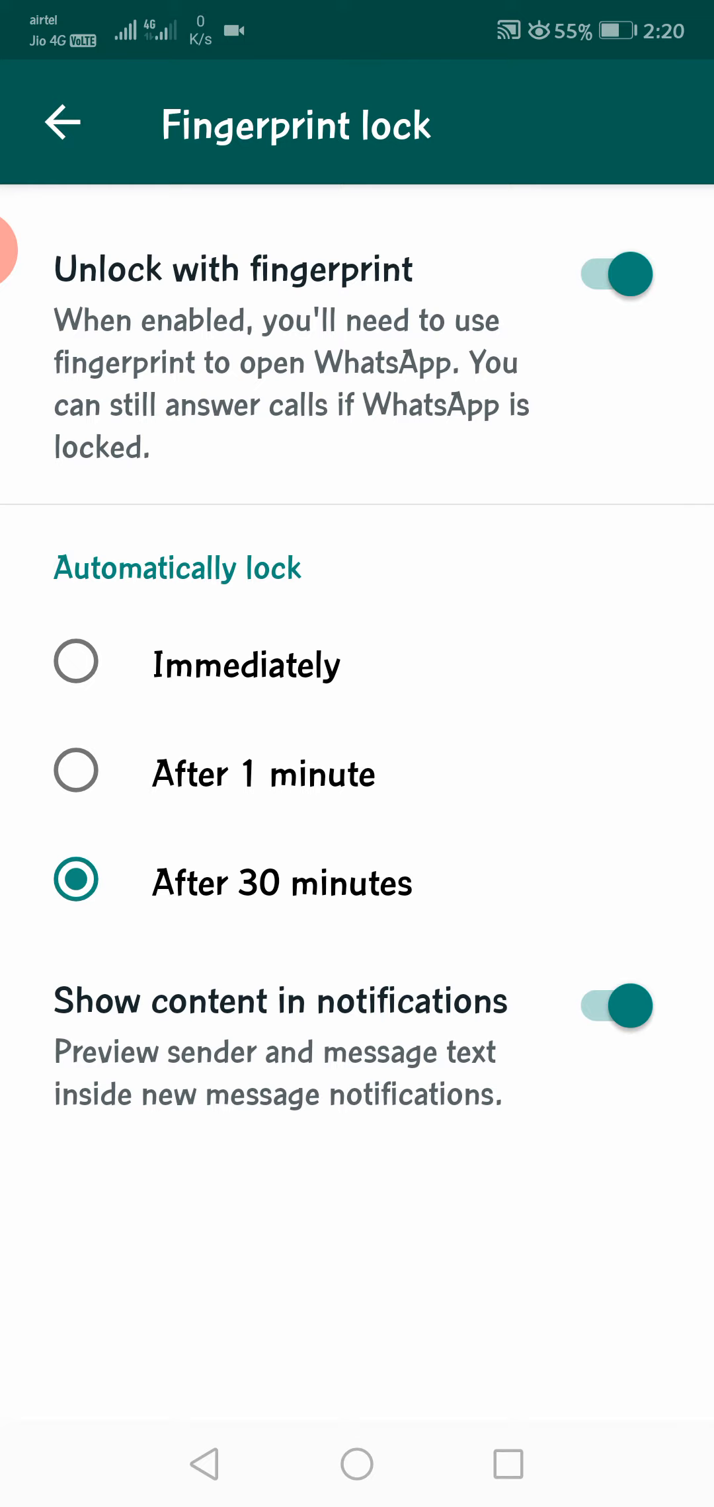
{"action": "left_click", "coordinate": [76, 663]}
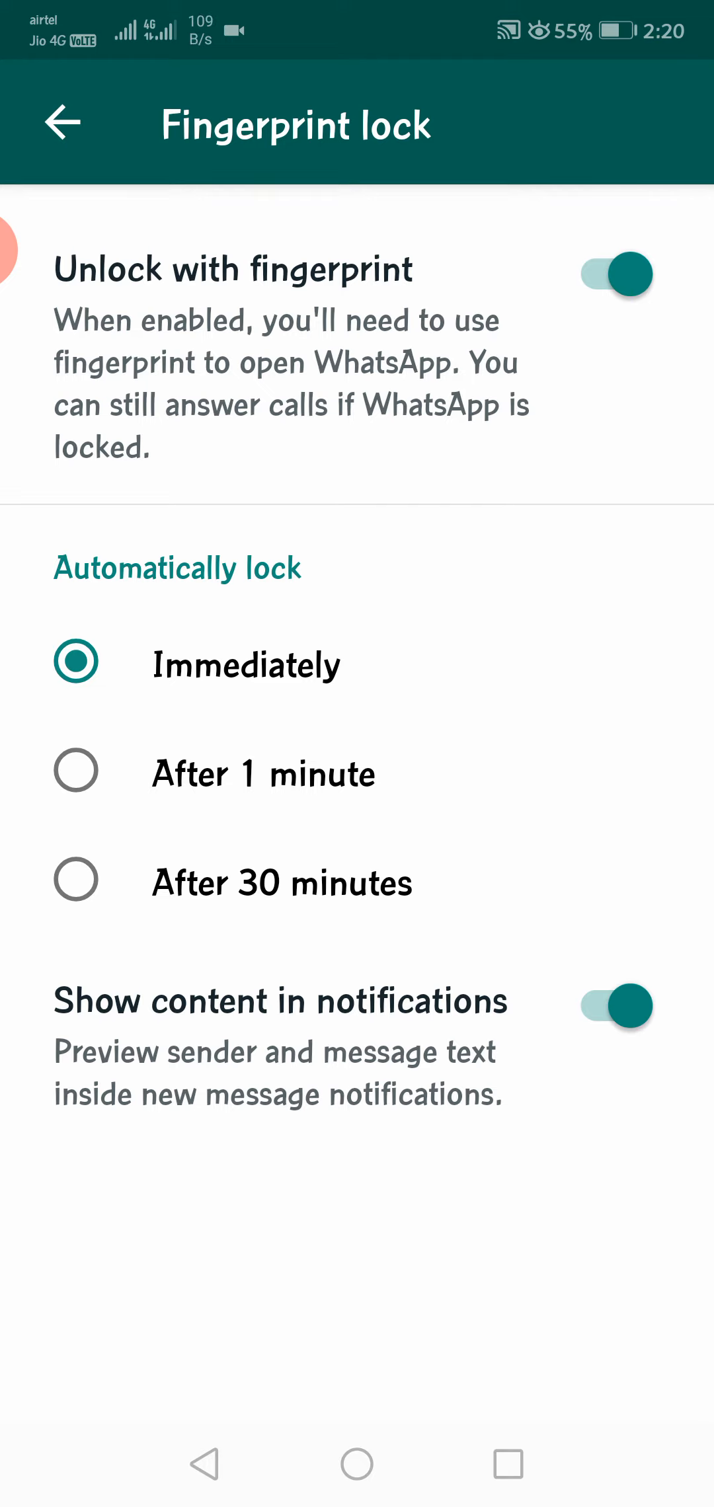
Leave notification content previews on and go back to Account settings
{"action": "left_click", "coordinate": [597, 1005]}
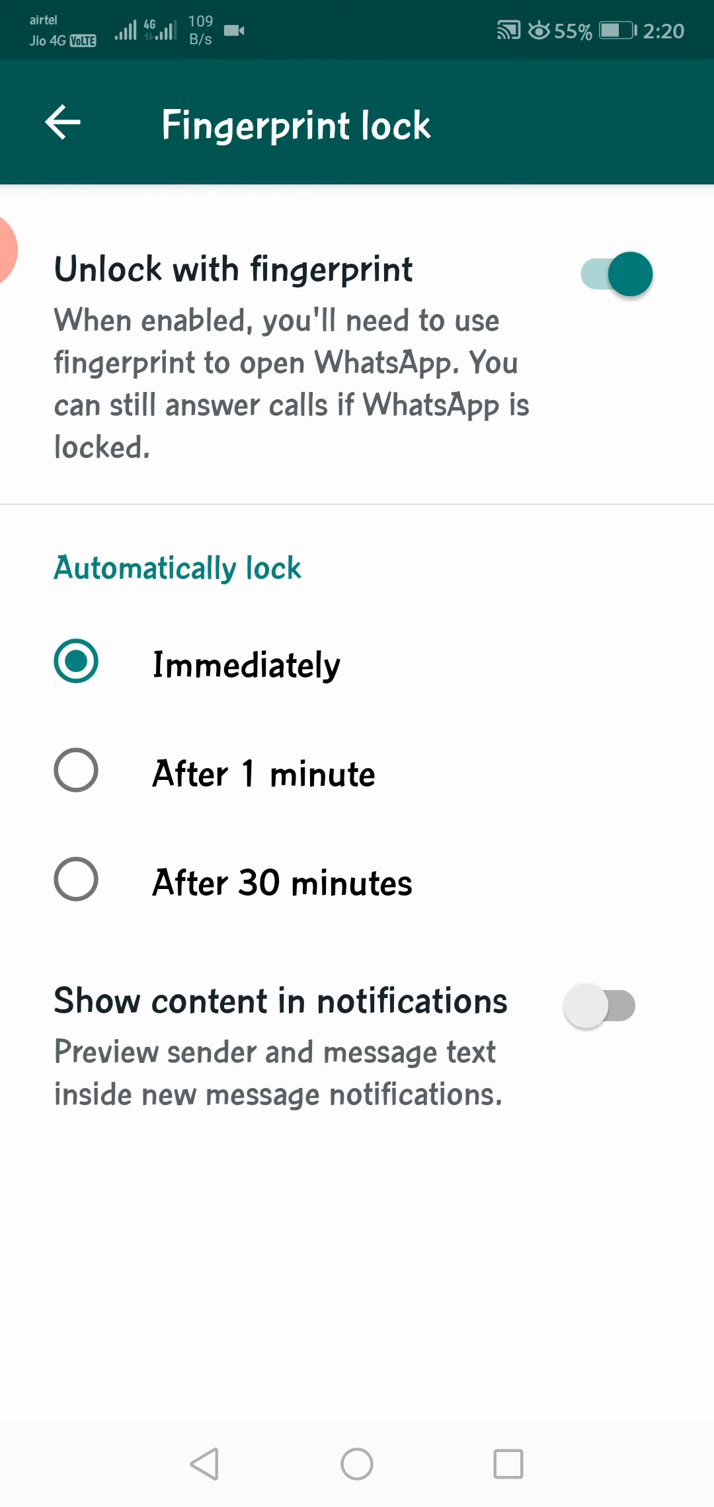
{"action": "left_click", "coordinate": [597, 1005]}
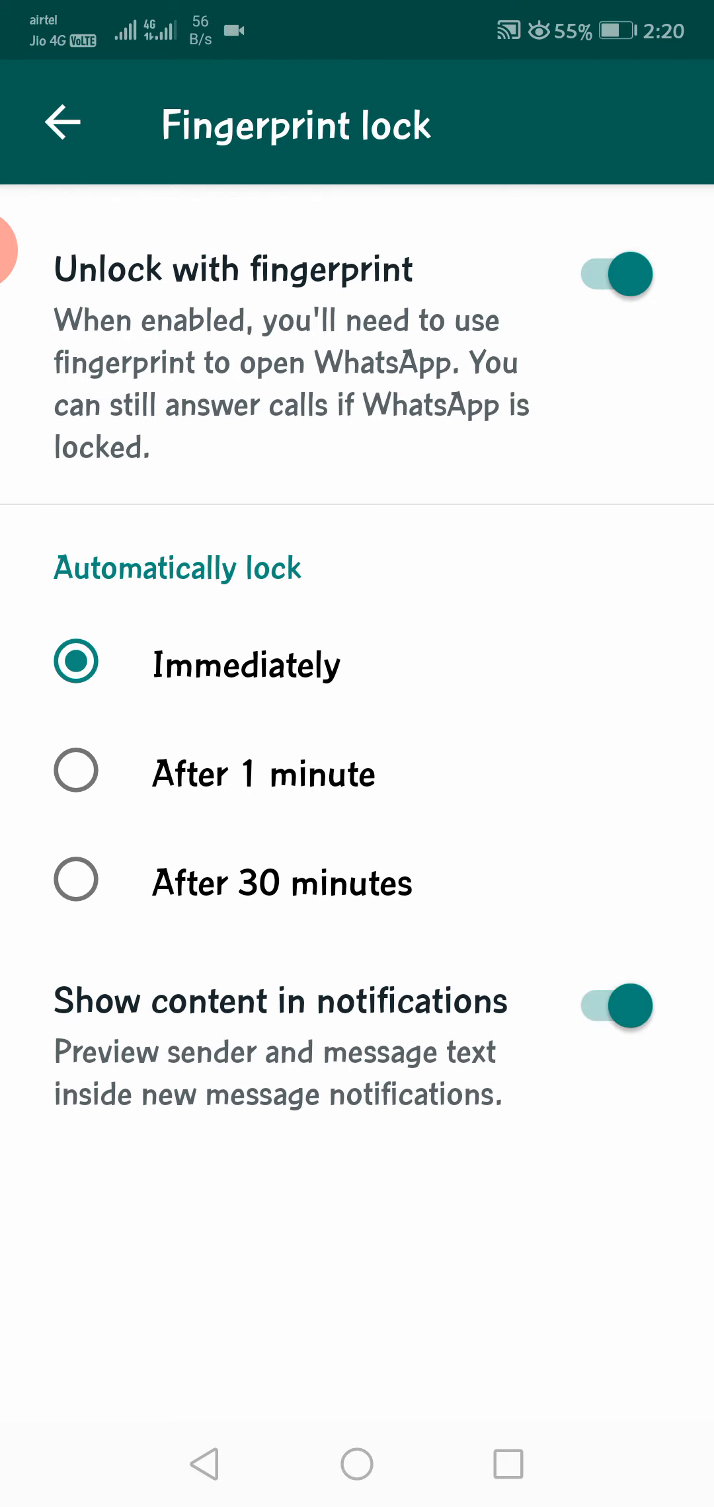
{"action": "left_click", "coordinate": [61, 123]}
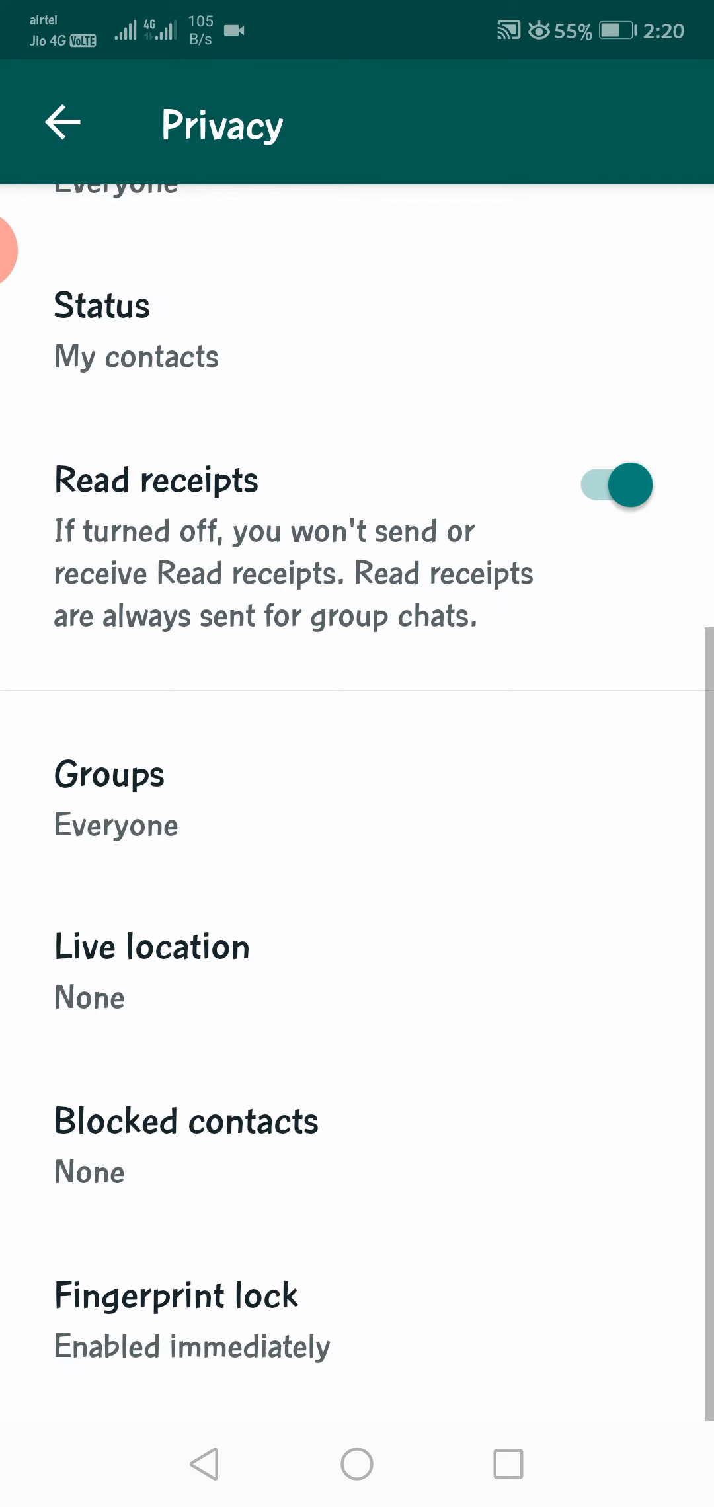
{"action": "left_click", "coordinate": [62, 123]}
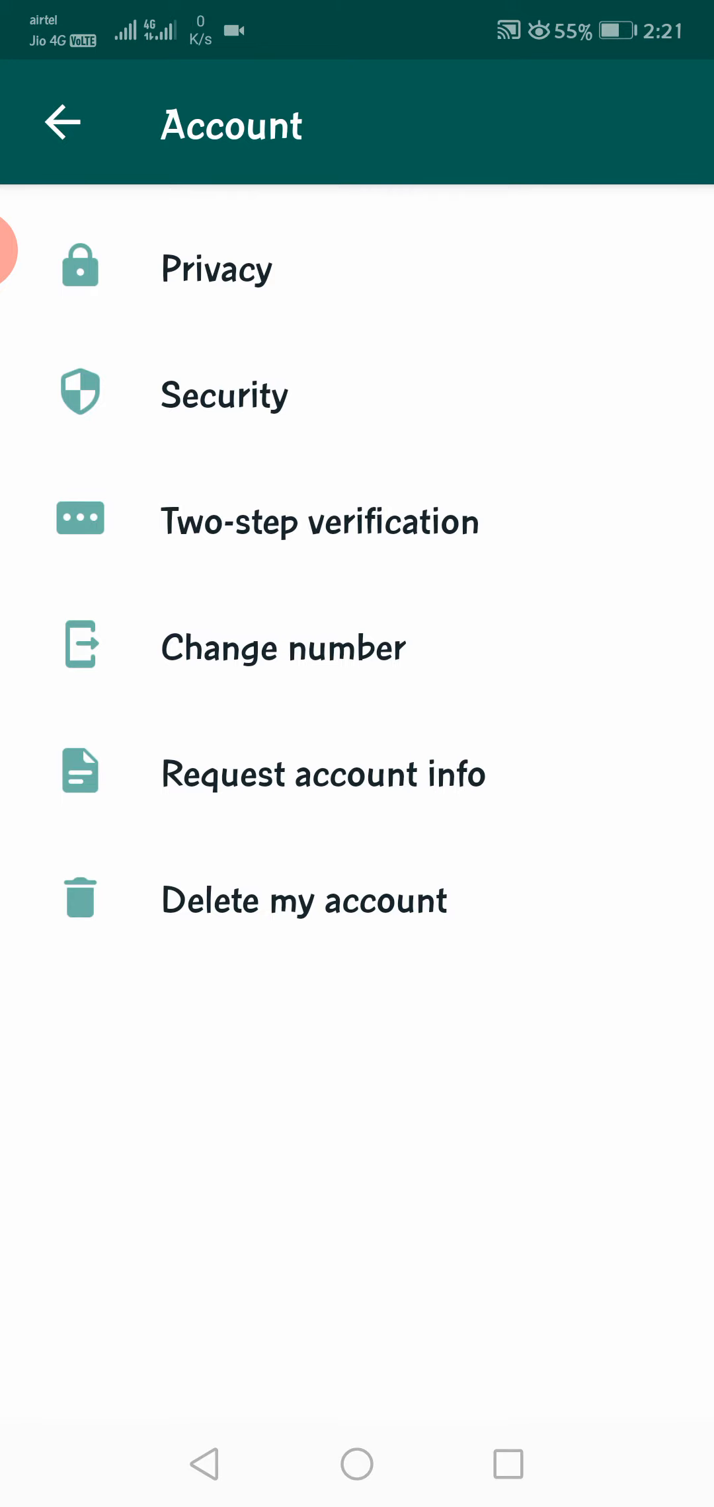
Return to the main Settings page and scroll down its options
{"action": "left_click", "coordinate": [62, 123]}
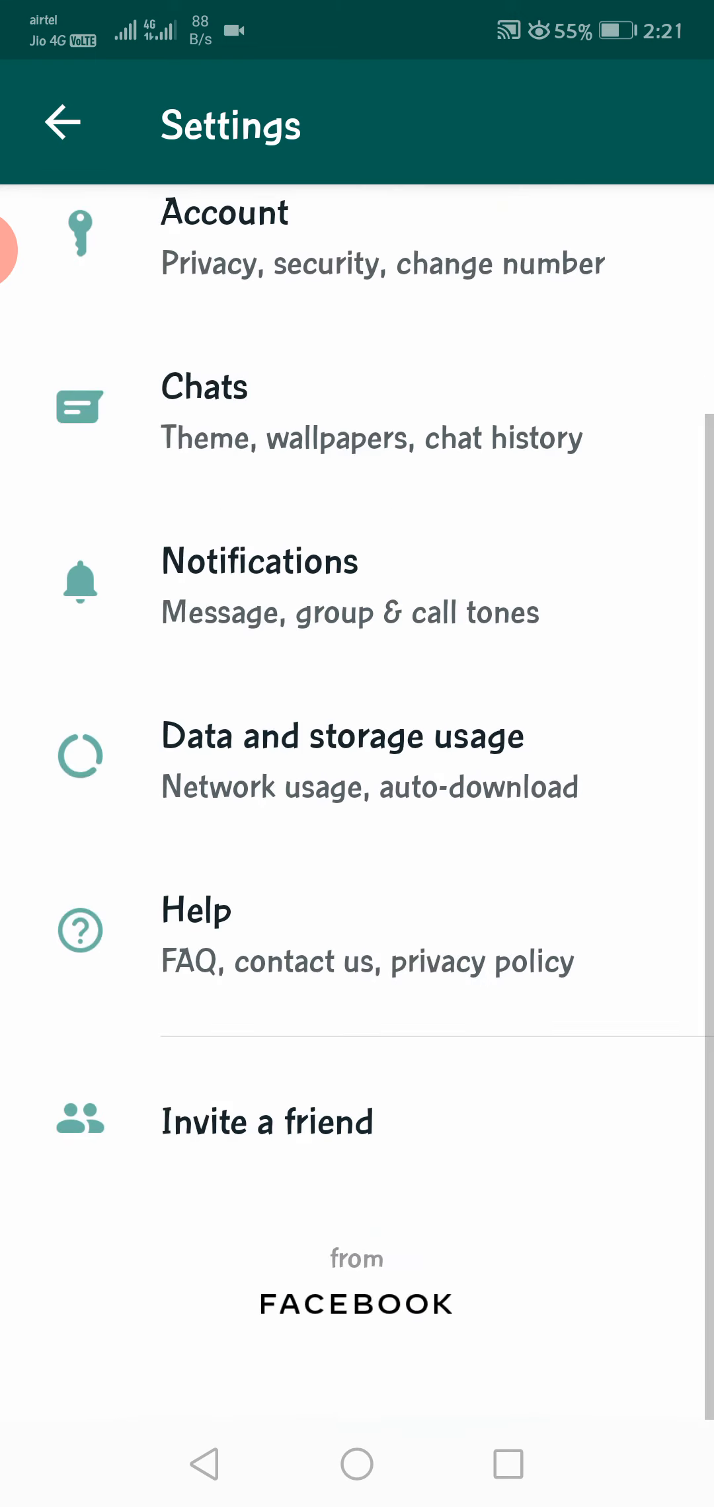
{"action": "scroll", "scroll_direction": "down", "scroll_amount": 3}
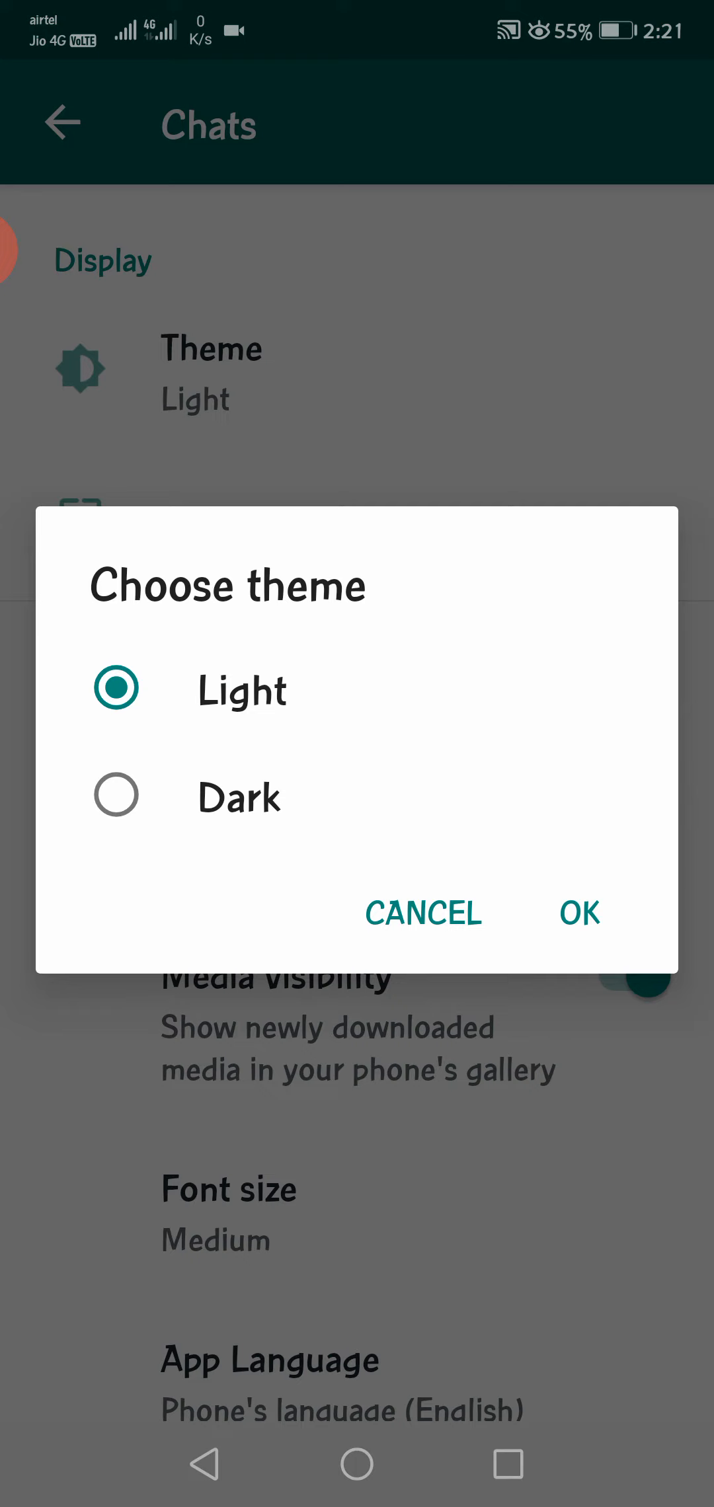
Pick the Dark theme and go back to the now-dark chat list
{"action": "left_click", "coordinate": [579, 912]}
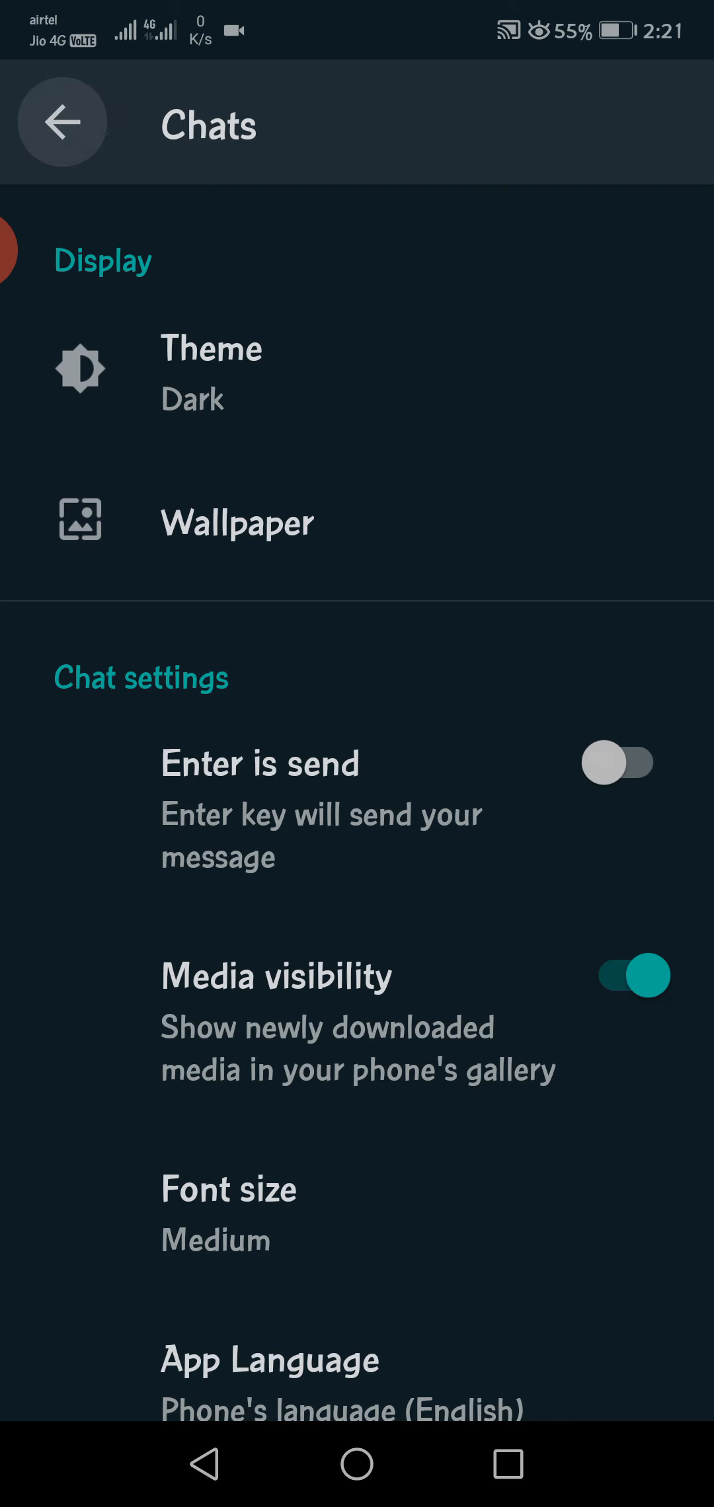
{"action": "left_click", "coordinate": [61, 122]}
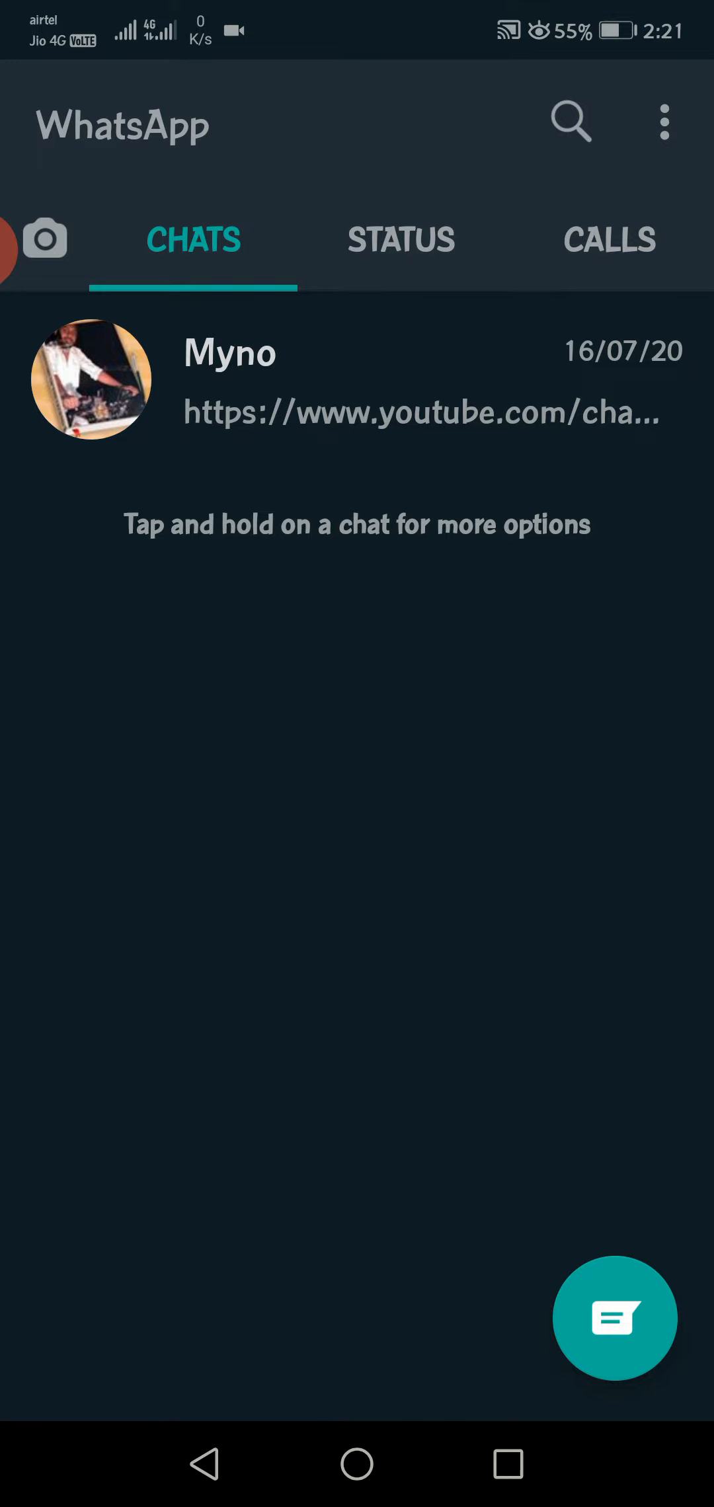